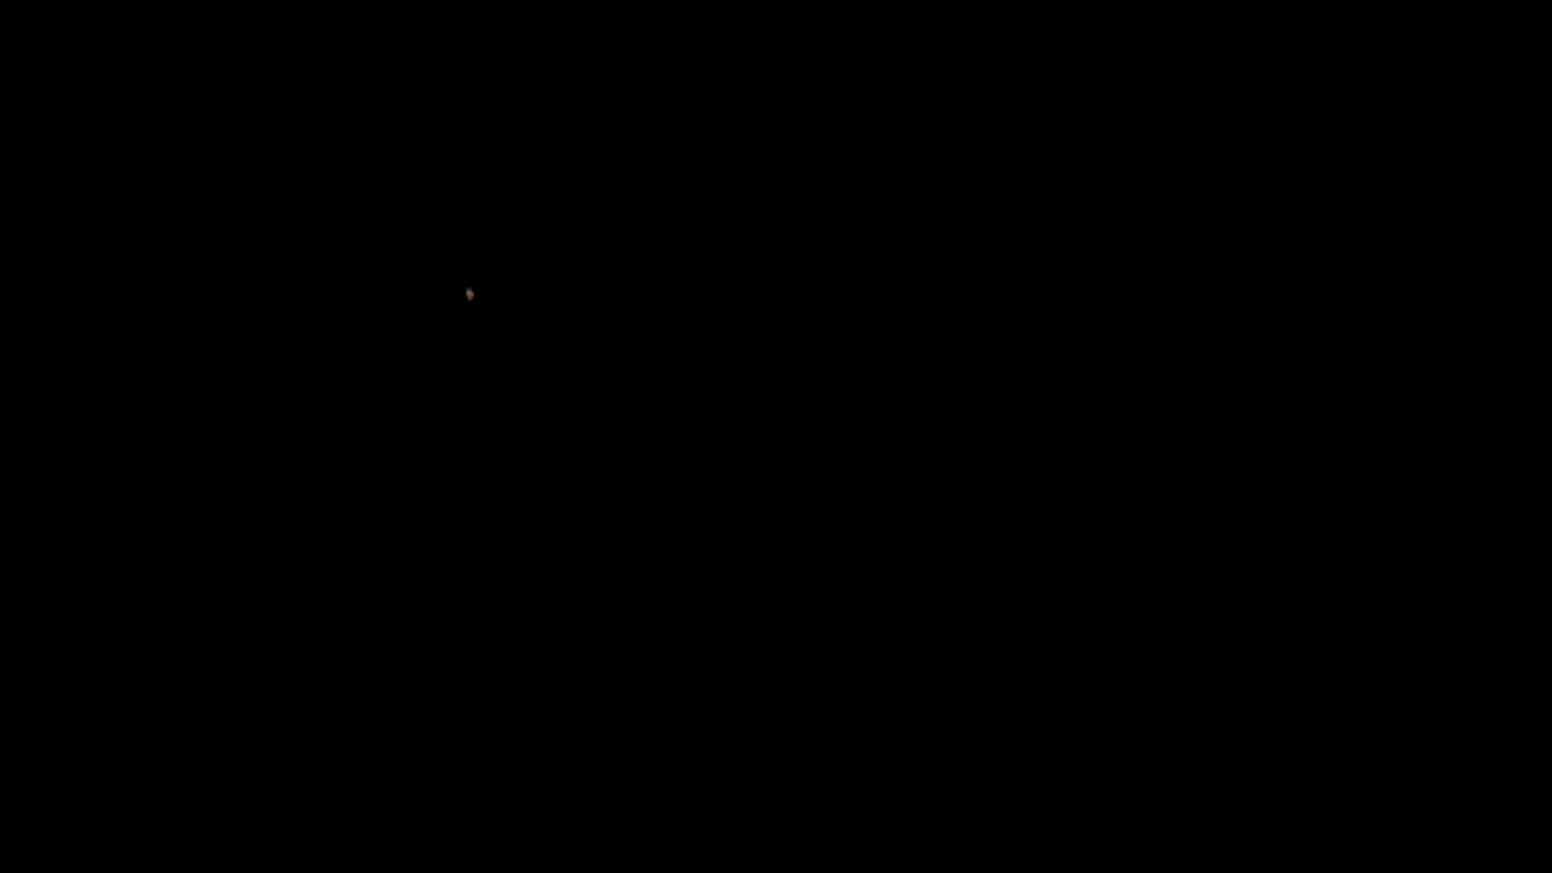
mouse_move(507, 244)
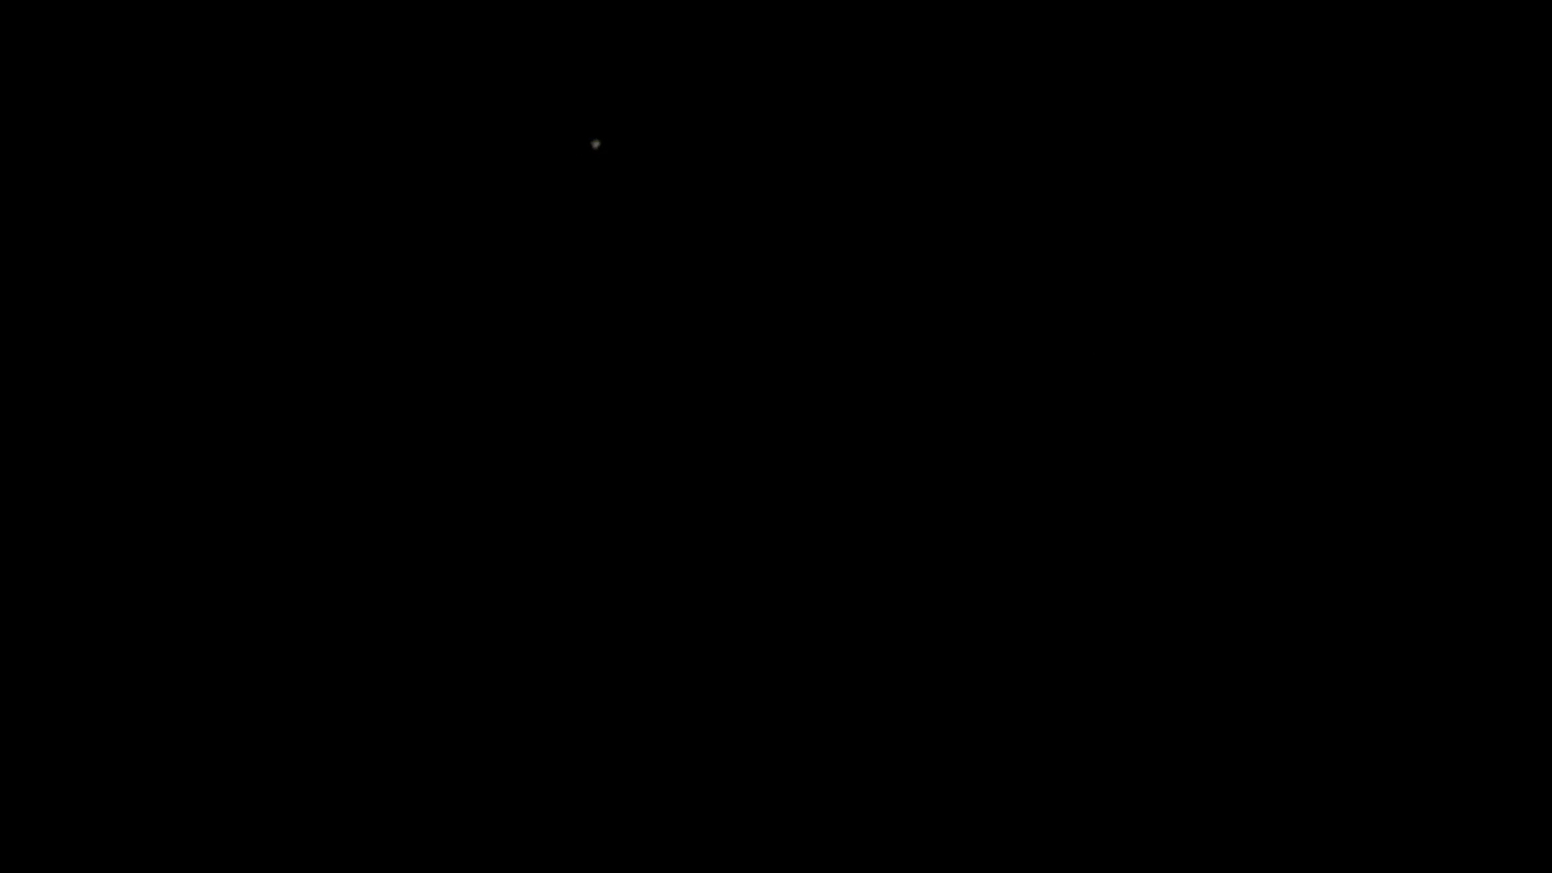
mouse_move(638, 97)
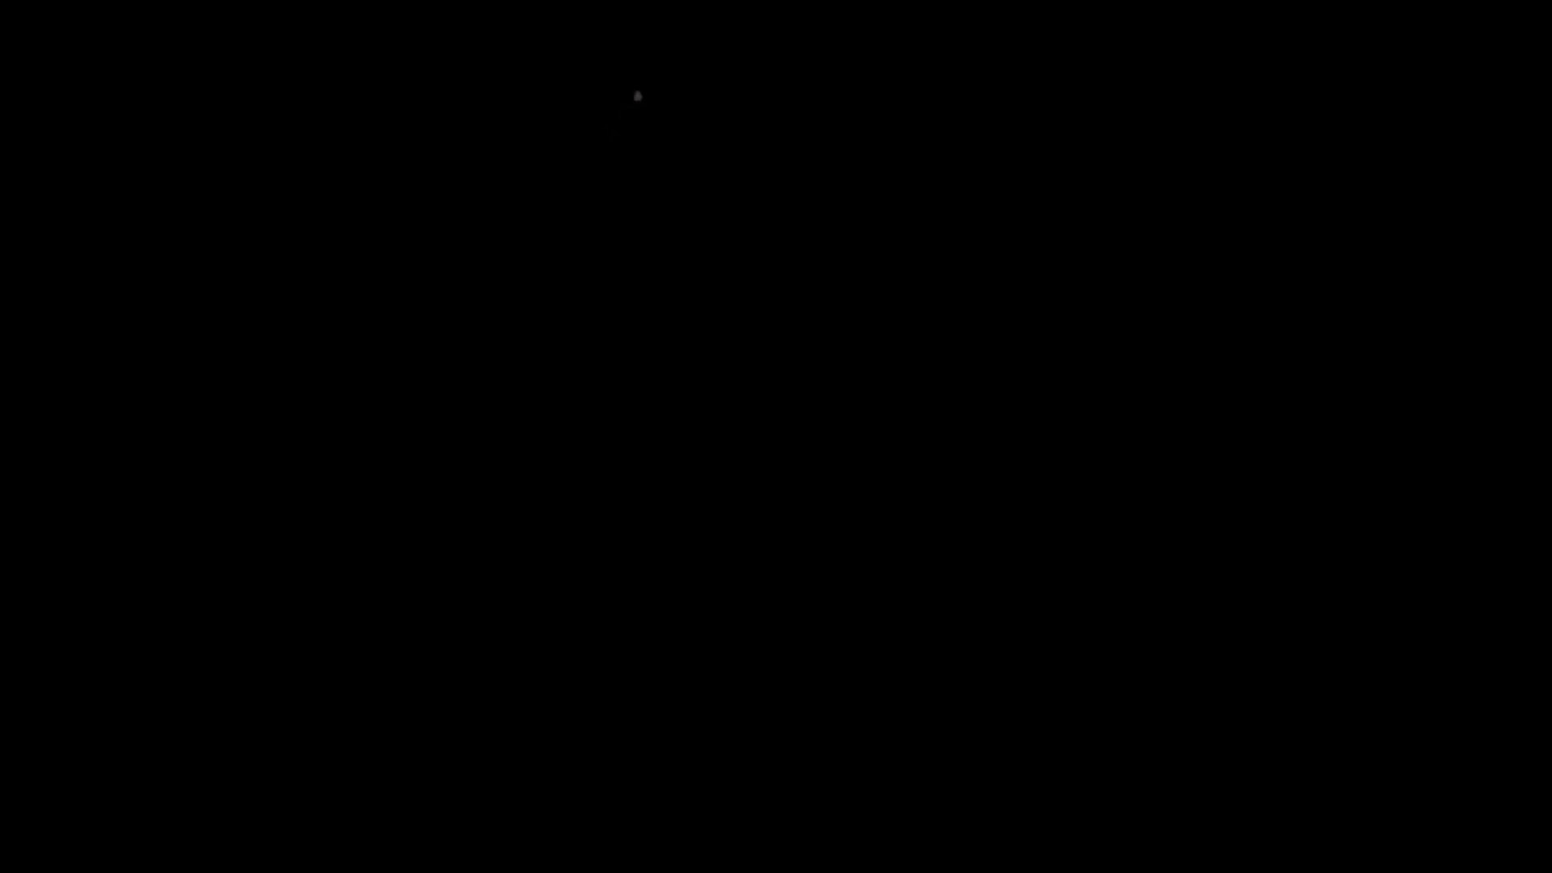
mouse_move(679, 49)
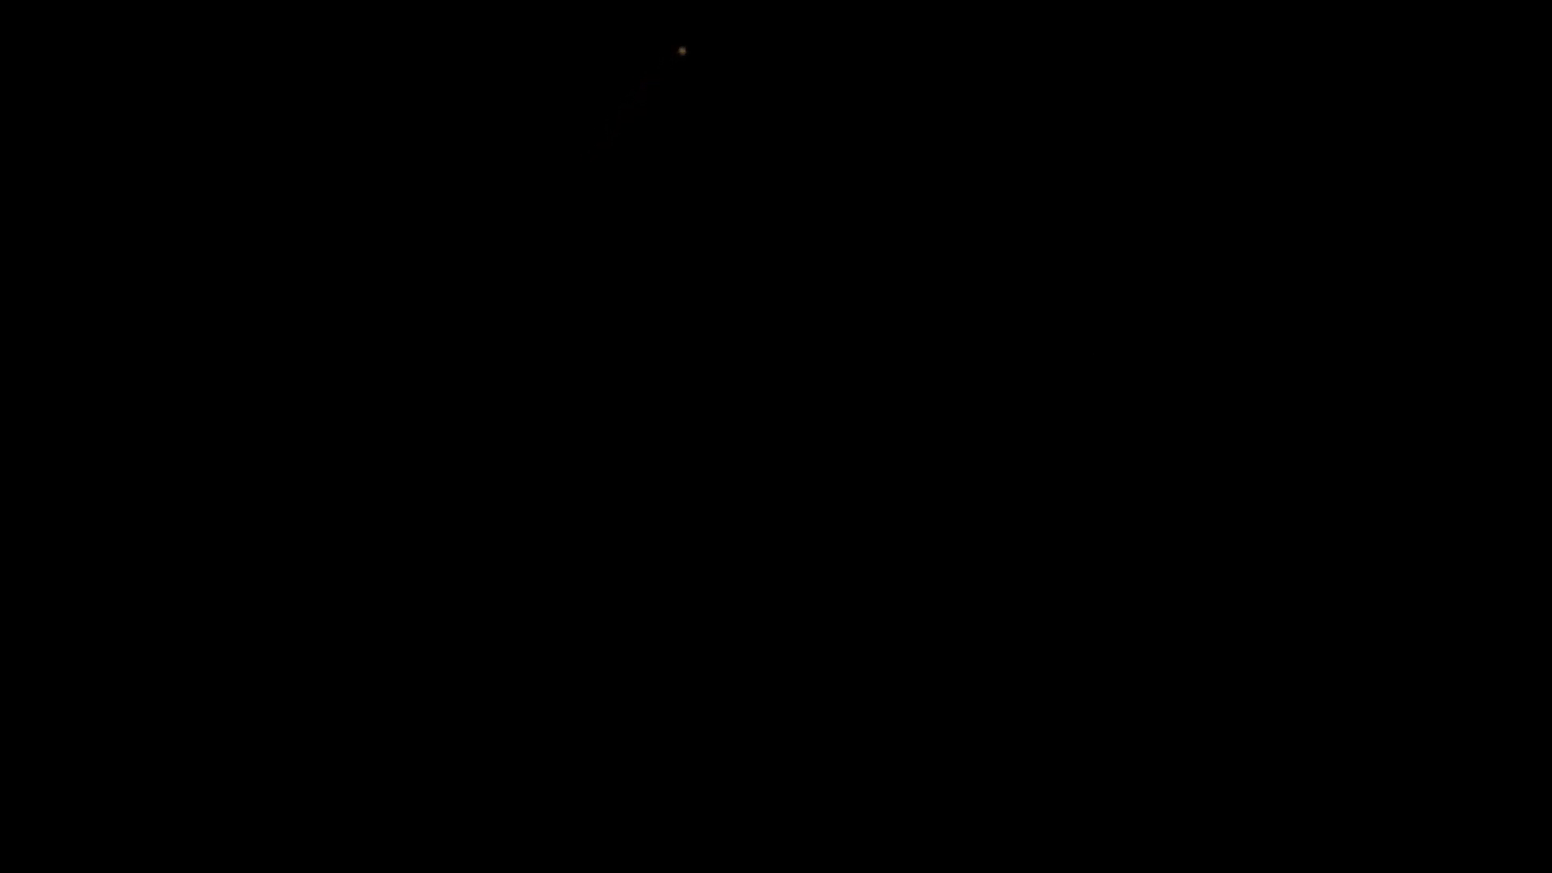